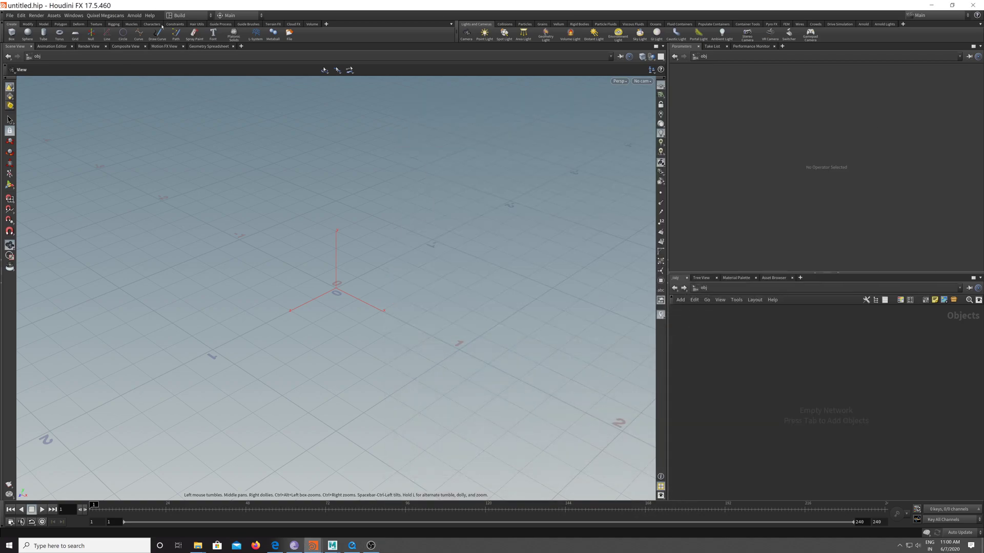
# Start building the scene with a sphere and a camera that has a constraints network.
pyautogui.click(27, 32)
pyautogui.write('l')
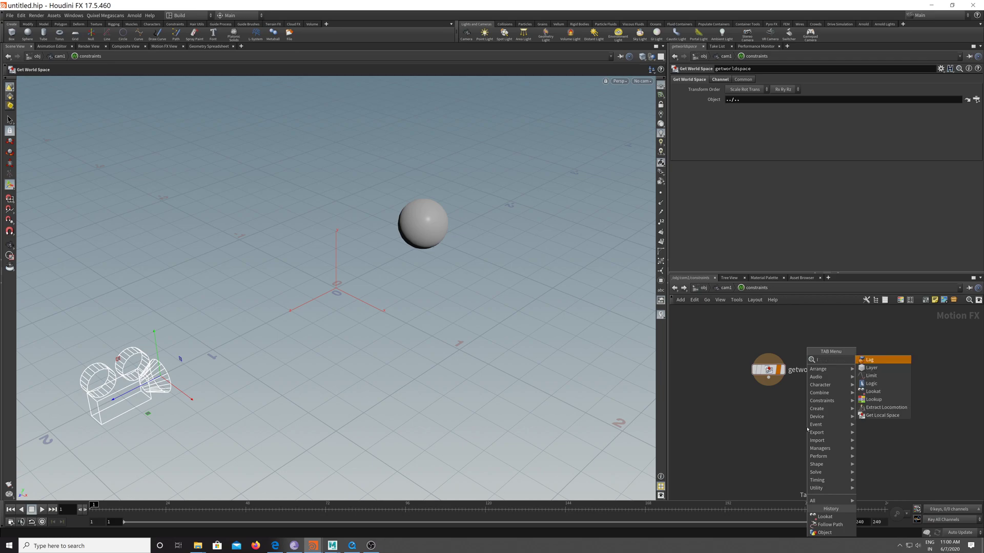
# Add a Lookat constraint node and wire getworldspace into its input.
pyautogui.click(873, 392)
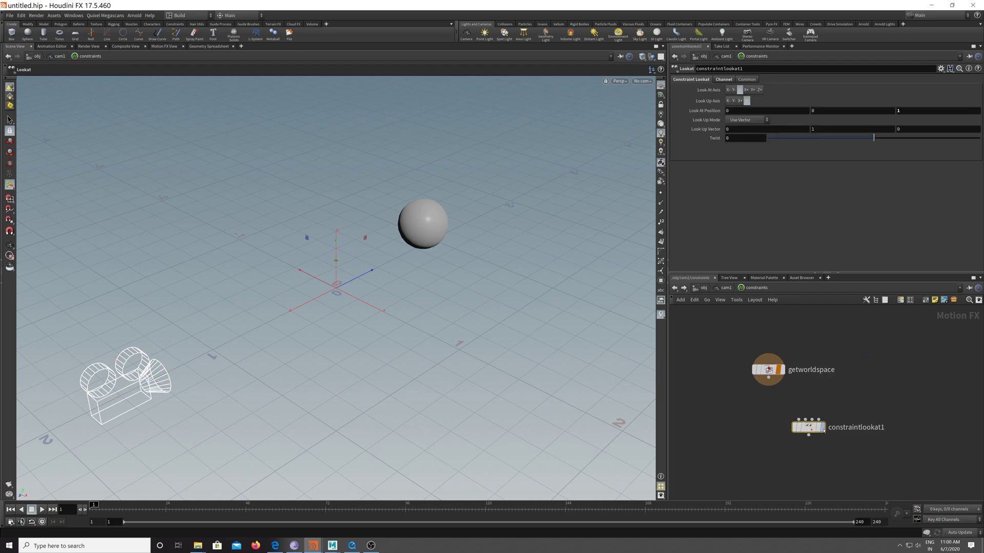
pyautogui.moveTo(769, 377); pyautogui.dragTo(810, 417)
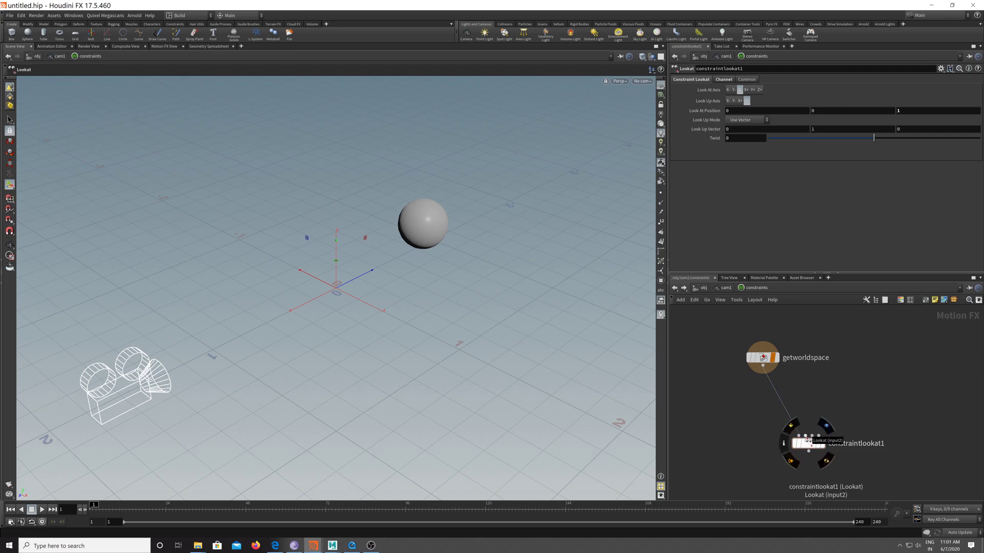
pyautogui.moveTo(852, 380)
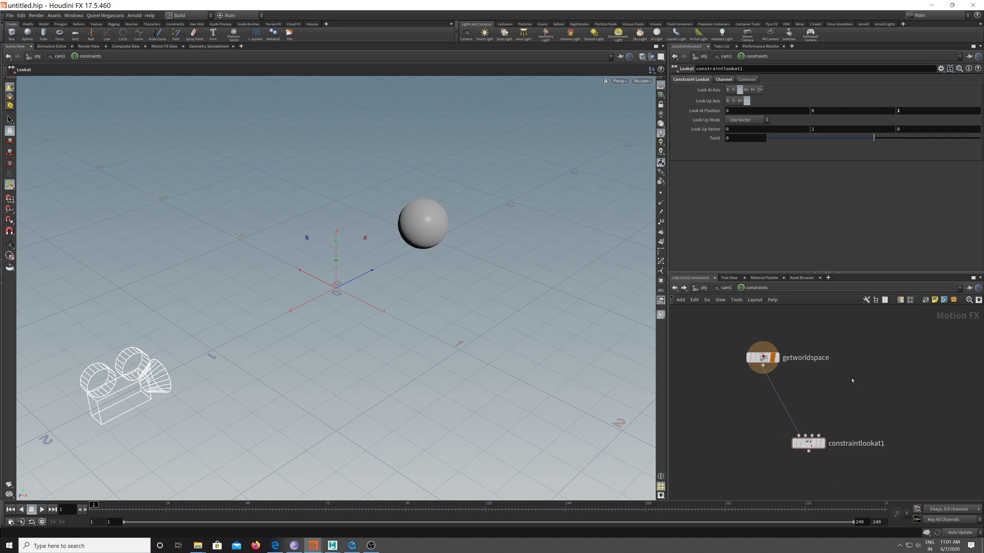
# Add an Object constraint node beside getworldspace in the camera's constraints network.
pyautogui.press('Tab')
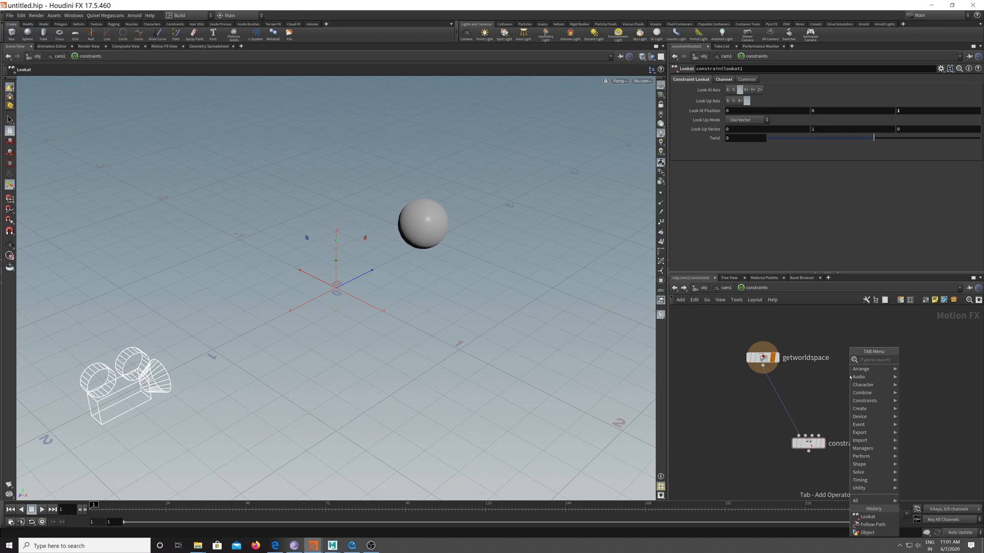
pyautogui.write('object')
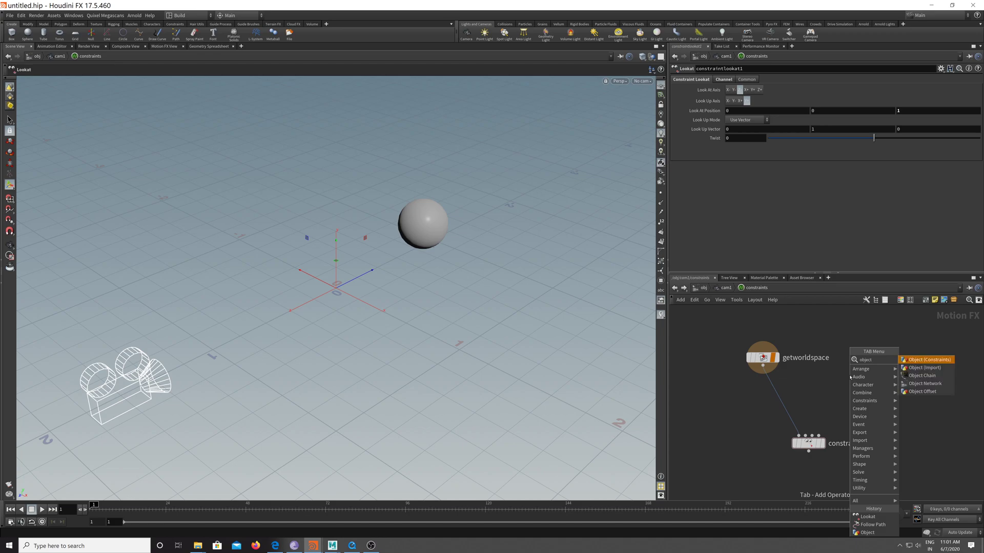
pyautogui.click(926, 360)
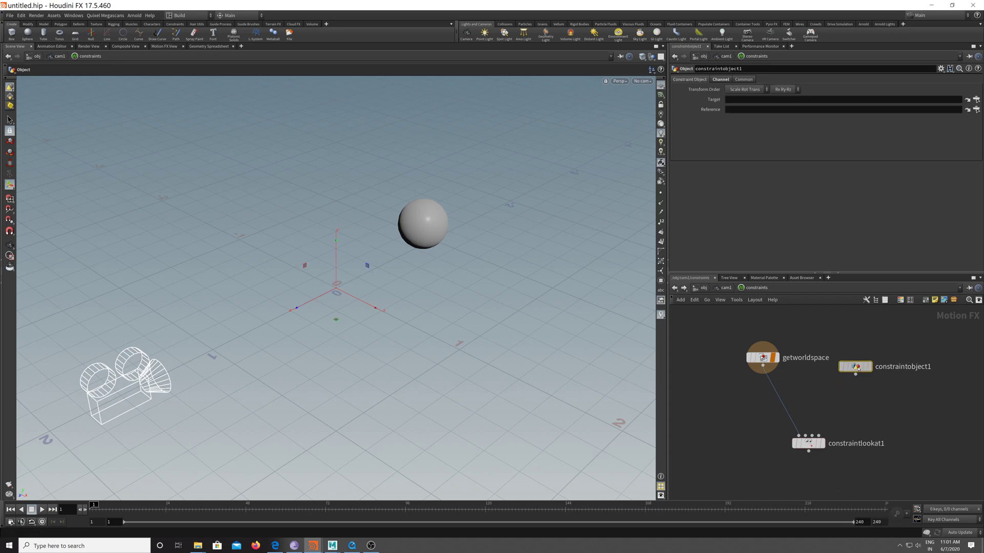
pyautogui.click(972, 99)
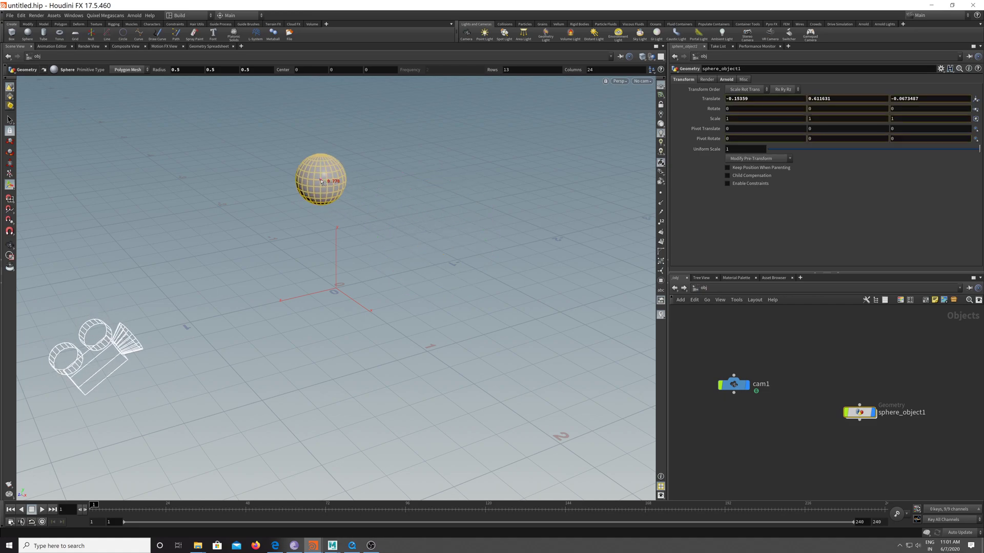
# Drag the sphere's translate handle to move it to a new spot in the scene.
pyautogui.moveTo(321, 180); pyautogui.dragTo(283, 225)
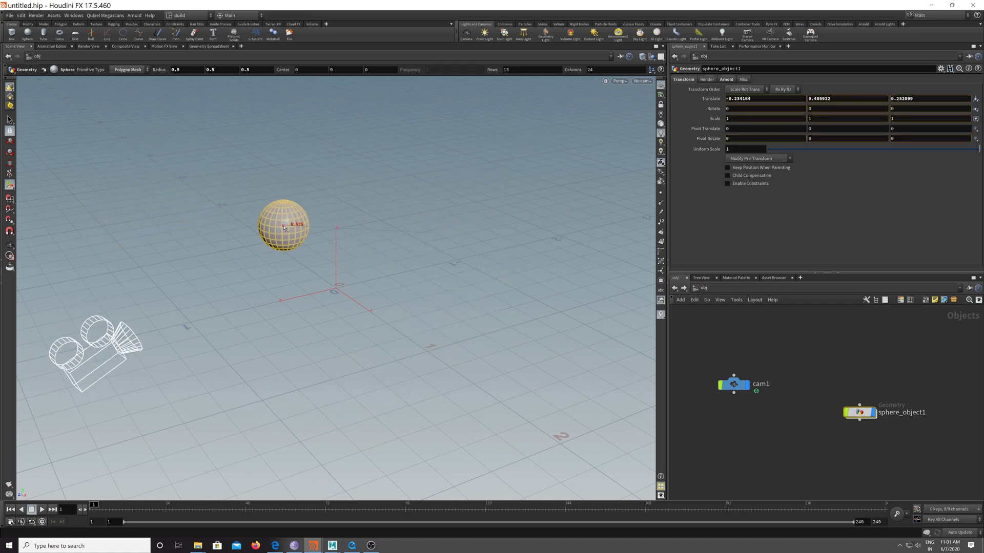
pyautogui.moveTo(284, 224); pyautogui.dragTo(421, 221)
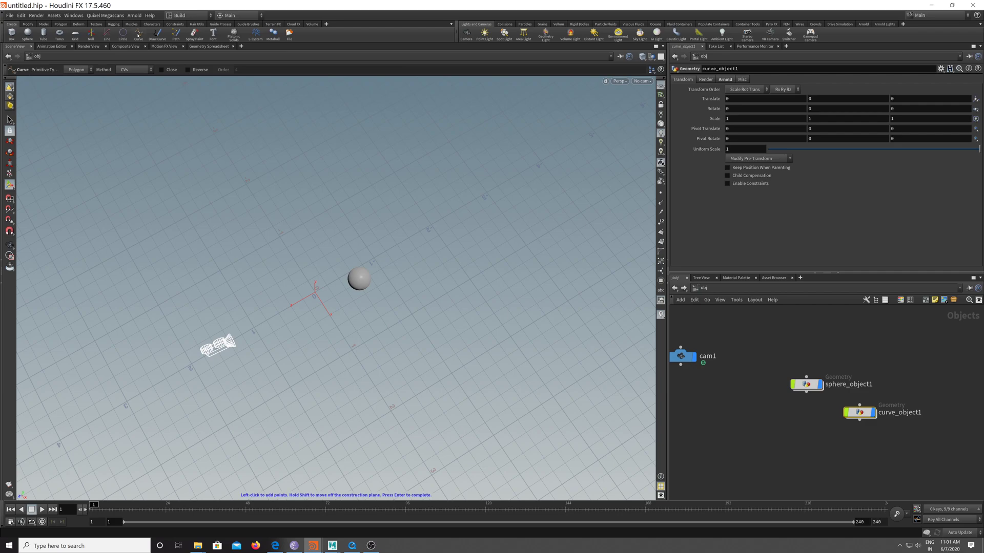
# Draw a multi-point path curve past the sphere and dive into curve_object1's network.
pyautogui.click(441, 207)
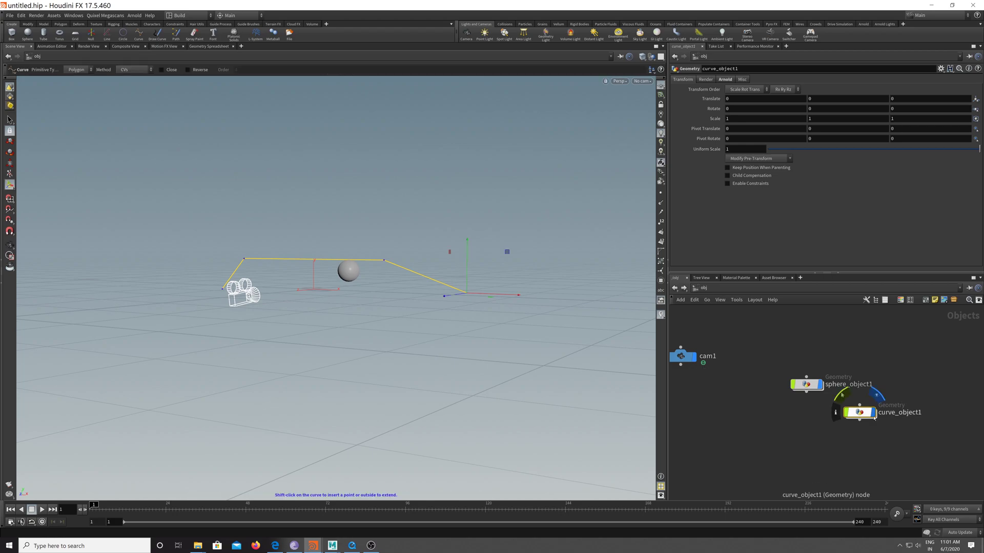
pyautogui.doubleClick(860, 412)
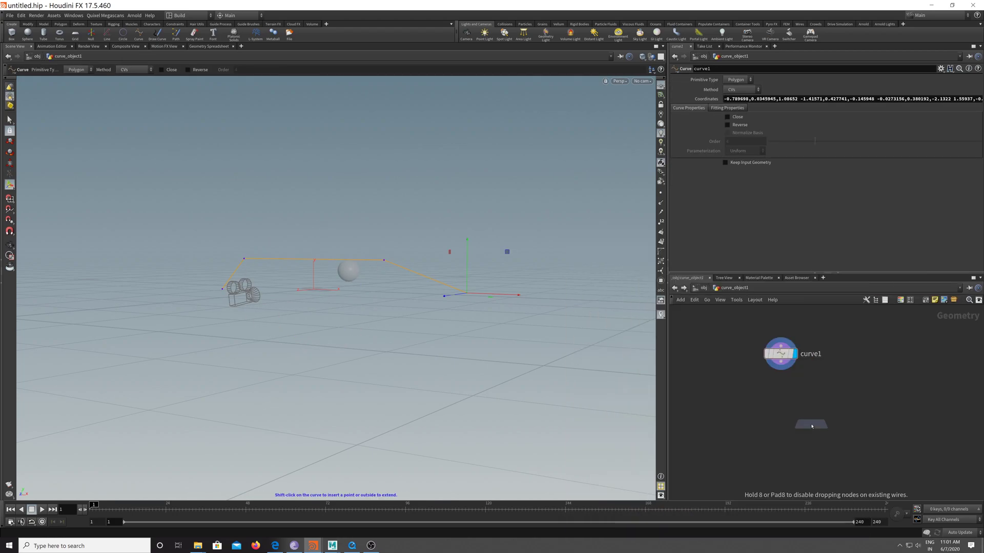
# Place a Convert SOP below curve1 and adjust its Convert To setting to smooth the arc.
pyautogui.click(809, 425)
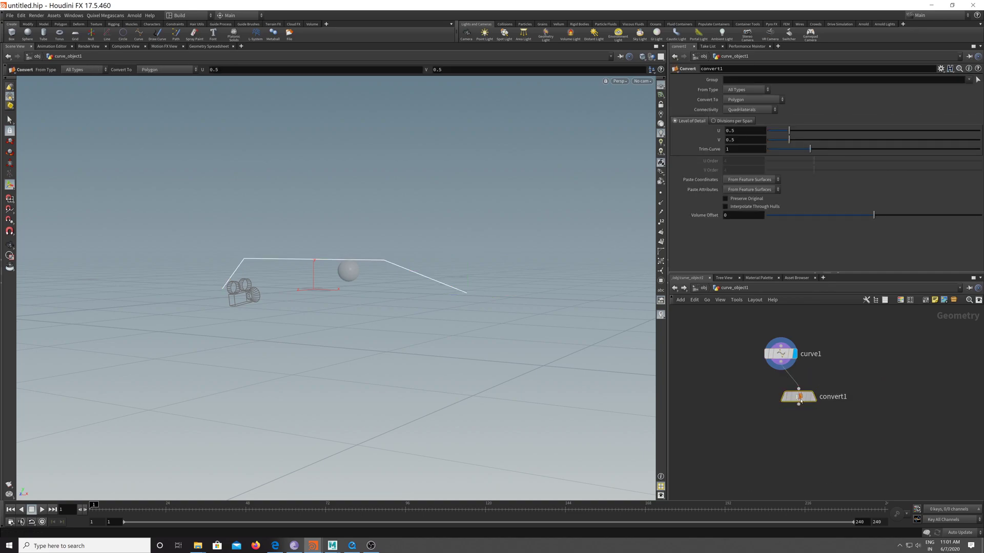
pyautogui.click(751, 100)
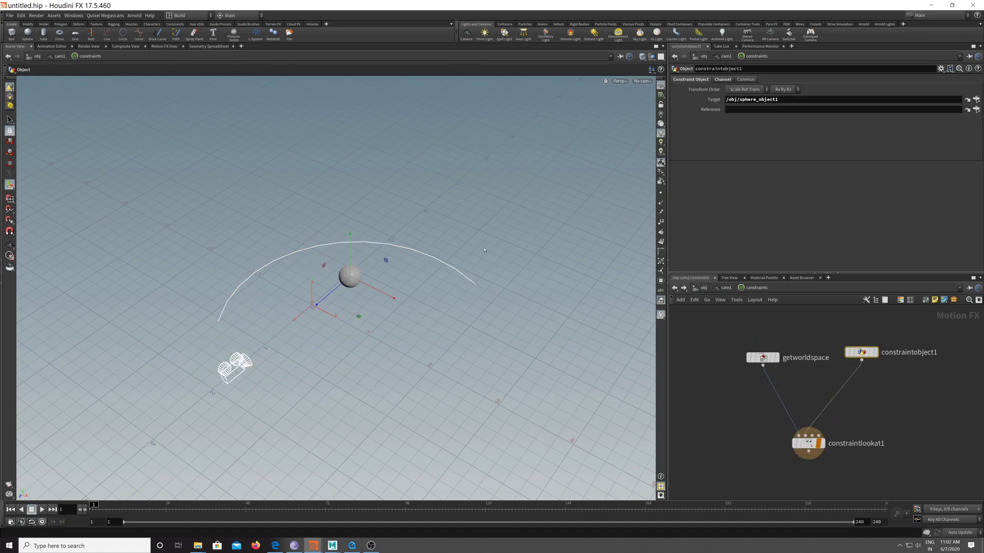
# Wire constraintobject1 to the Lookat node and add a Follow Path constraint after getworldspace.
pyautogui.moveTo(764, 351); pyautogui.dragTo(726, 325)
pyautogui.write('f')
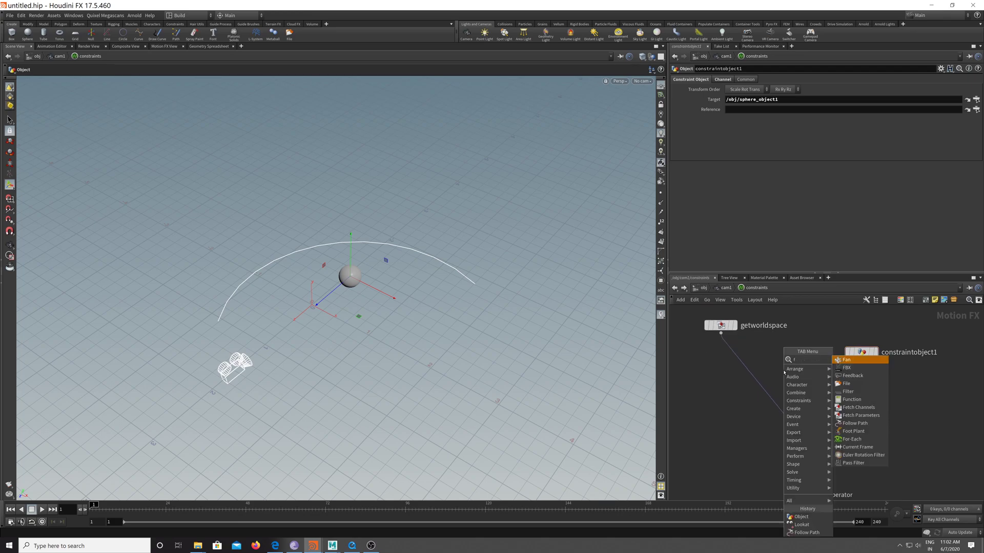
pyautogui.click(801, 523)
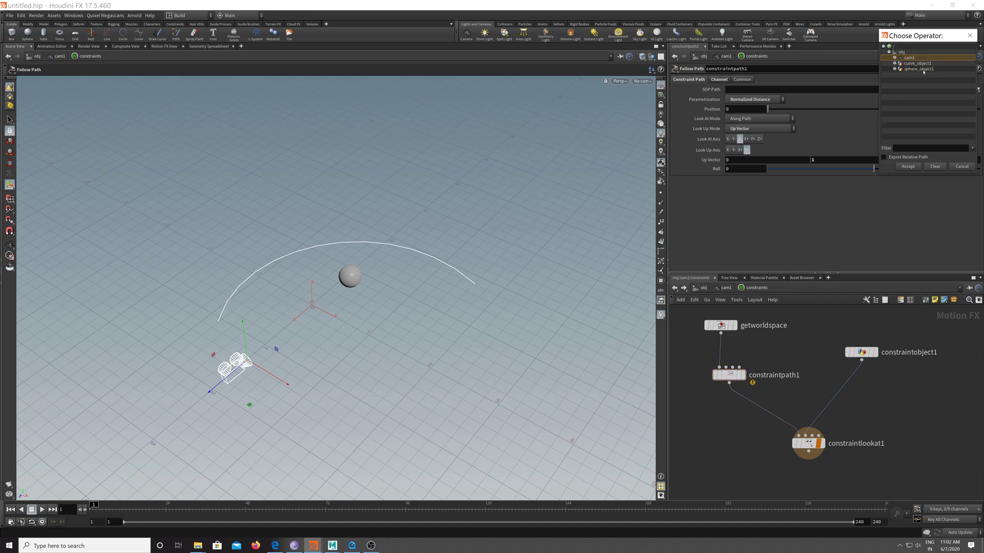
# Choose /obj/curve_object1 as the Follow Path SOP path, with Position near 0.84.
pyautogui.click(920, 64)
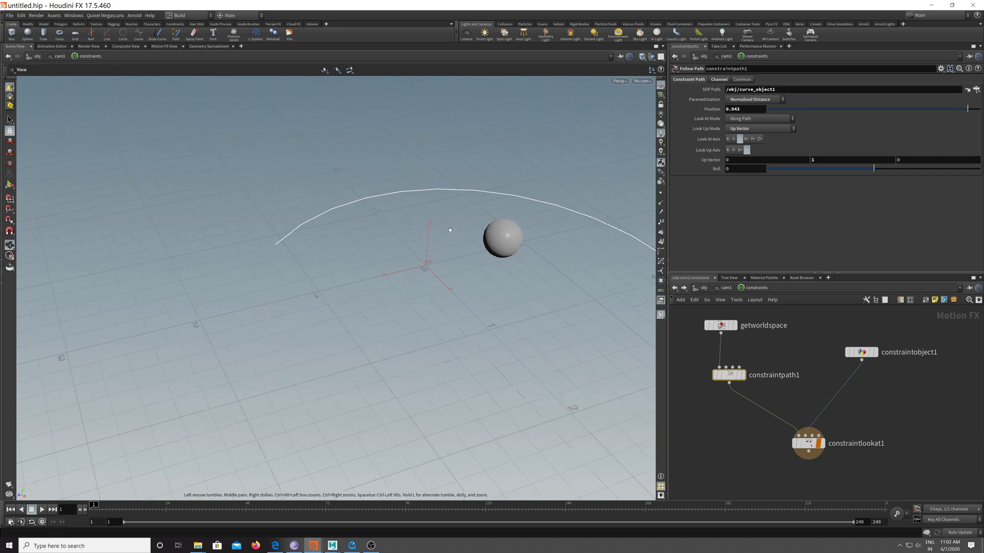
# Look through cam1 and slide the Follow Path Position down to about 0.33 along the curve.
pyautogui.click(642, 81)
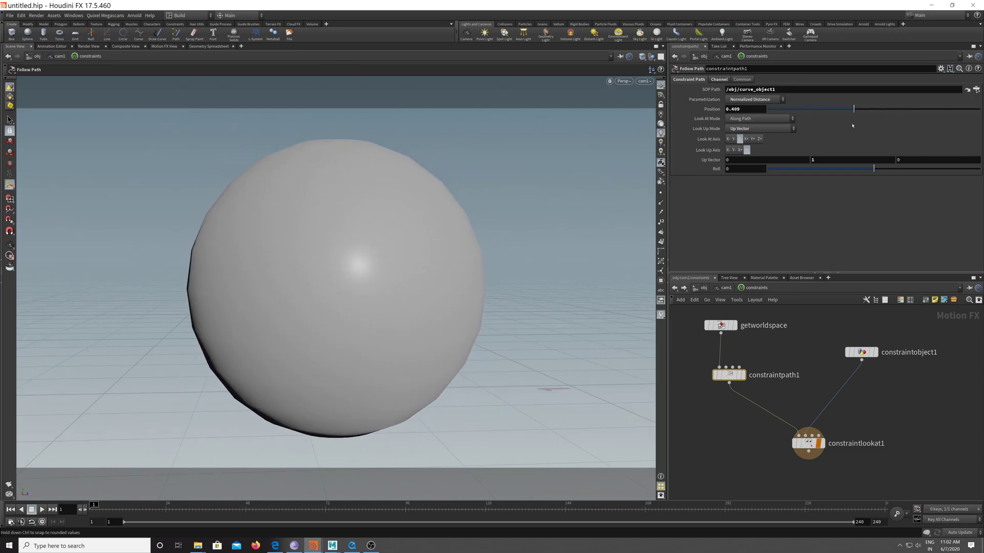
pyautogui.moveTo(853, 108); pyautogui.dragTo(839, 109)
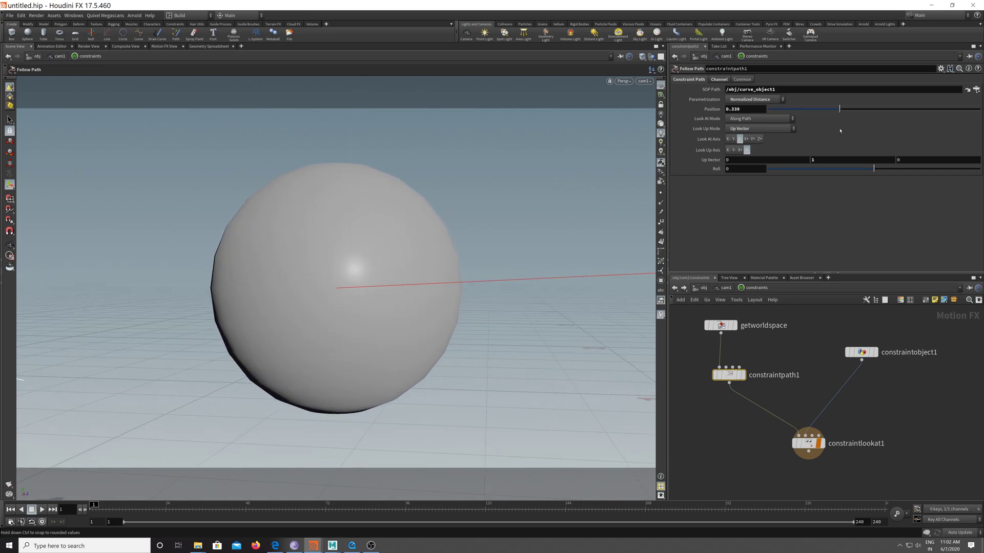